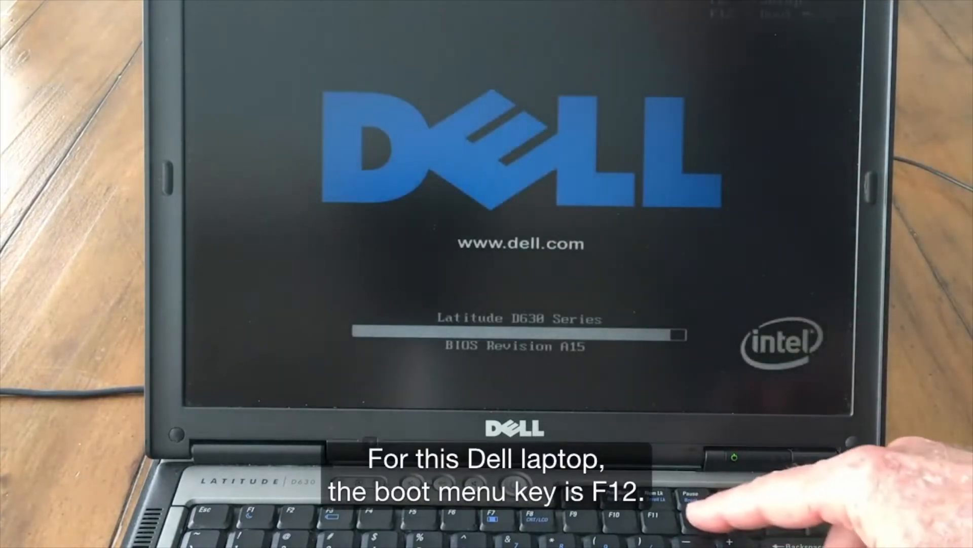
Open the Dell one-time boot menu with F12 at the splash screen.
key(f12)
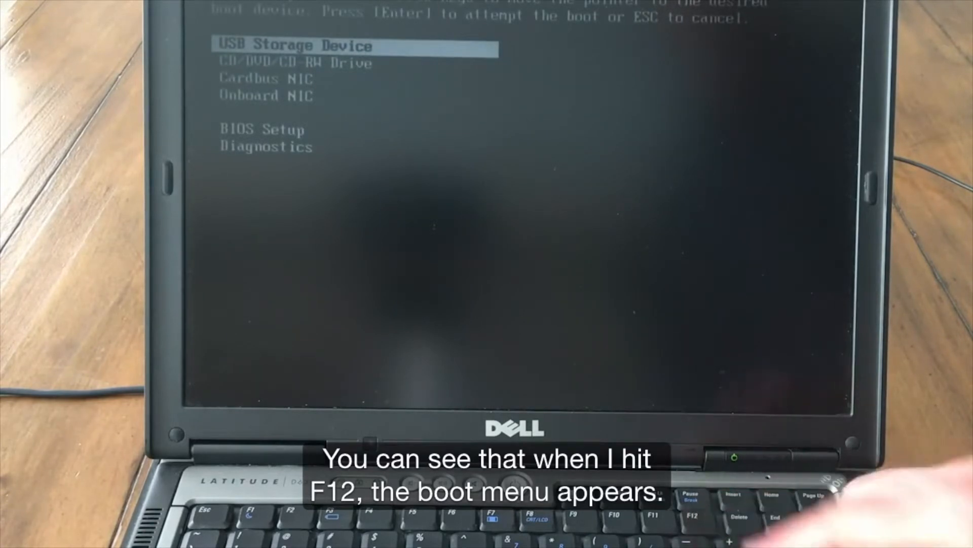
key(down)
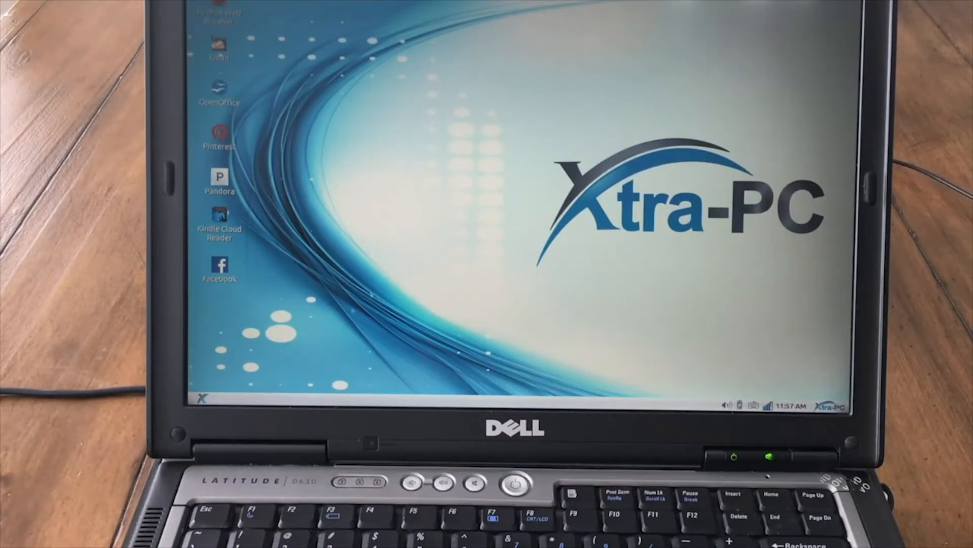
click(199, 399)
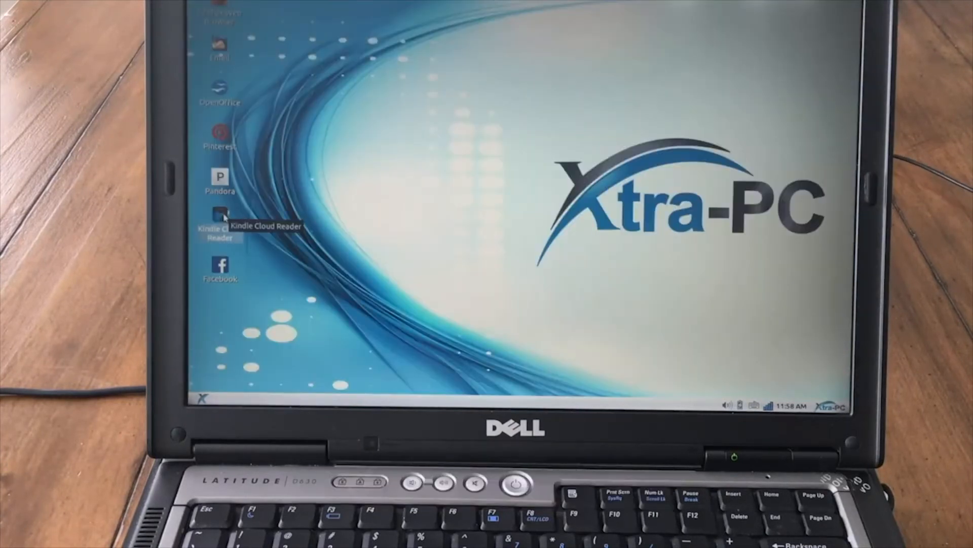
double_click(218, 217)
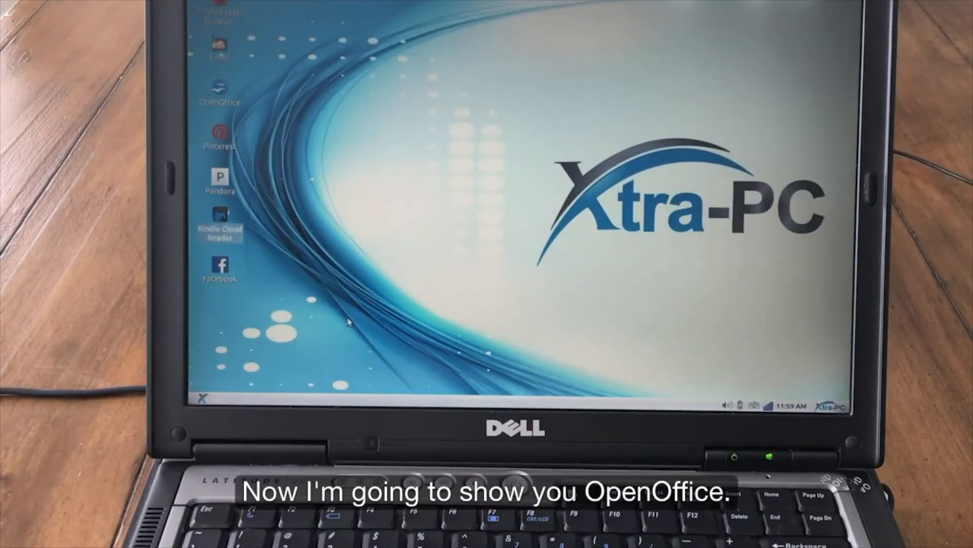
Launch OpenOffice from the desktop icon and start a blank Writer text document.
double_click(219, 91)
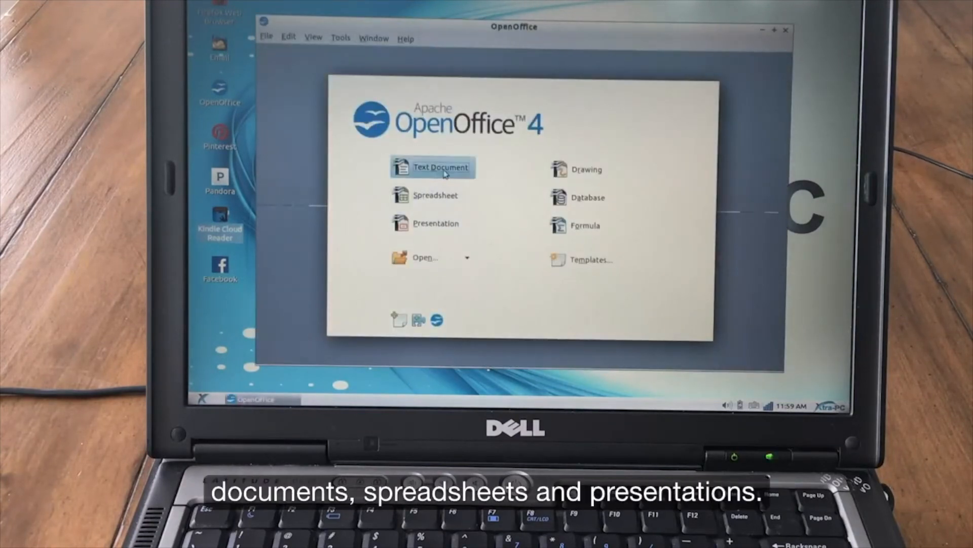
click(440, 167)
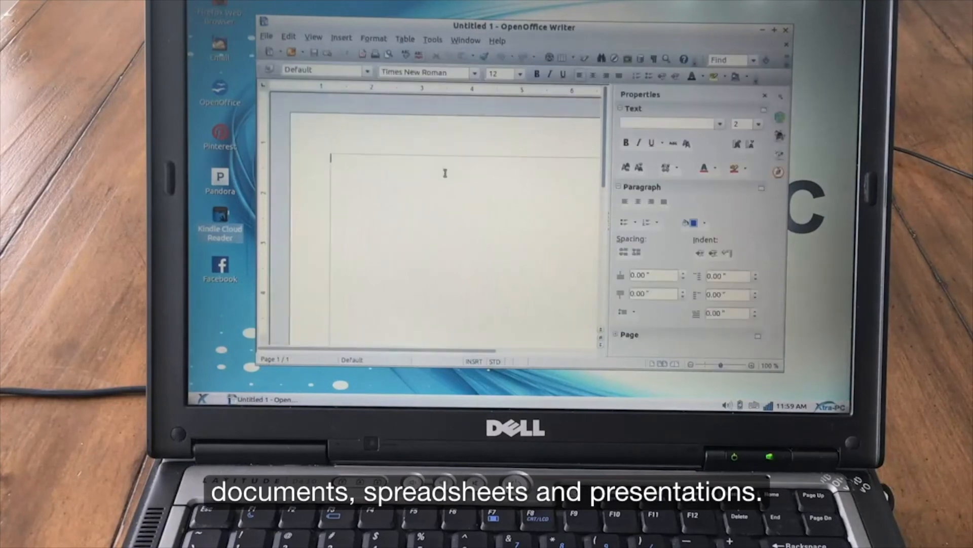